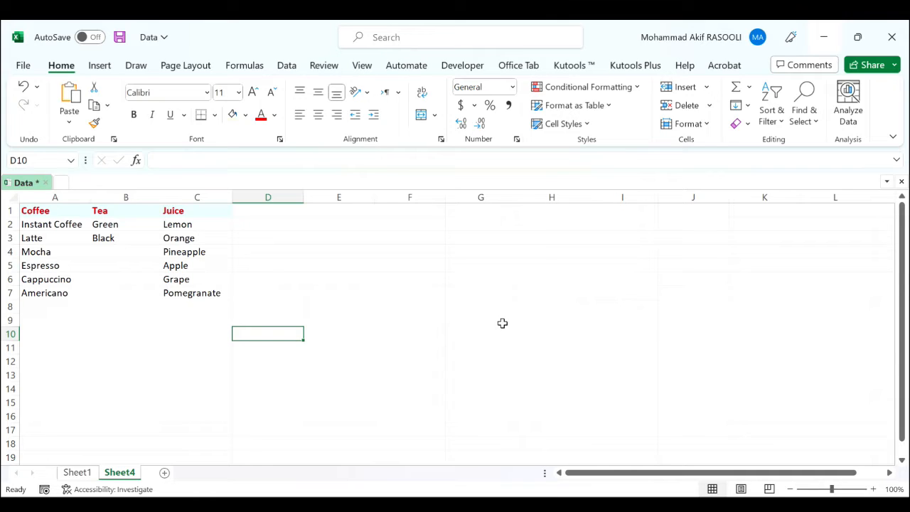
mouse_move(335, 226)
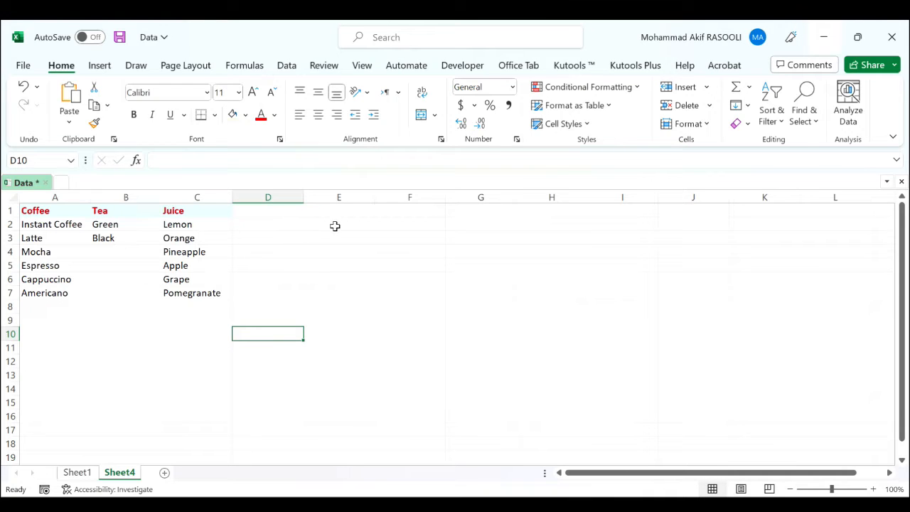
Step: Select cells E2 through E4 for the drink-category drop-downs
click(338, 224)
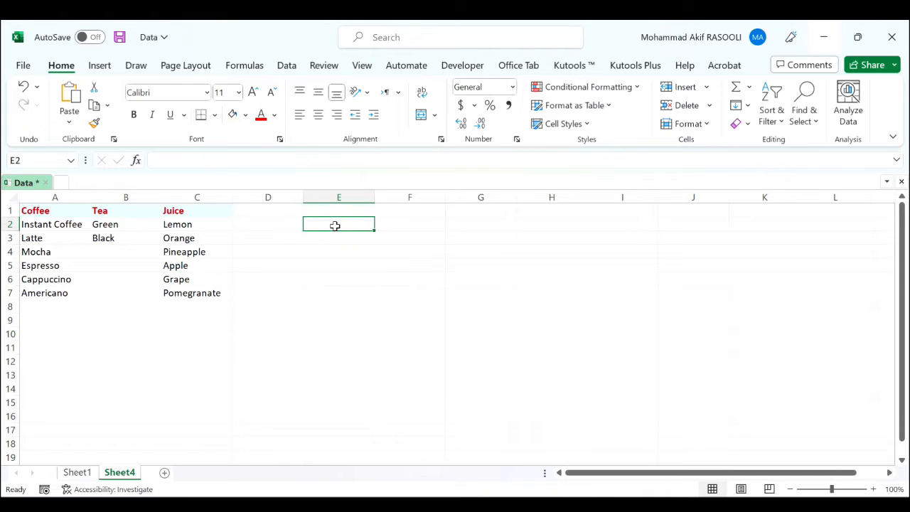
drag(339, 224, 339, 252)
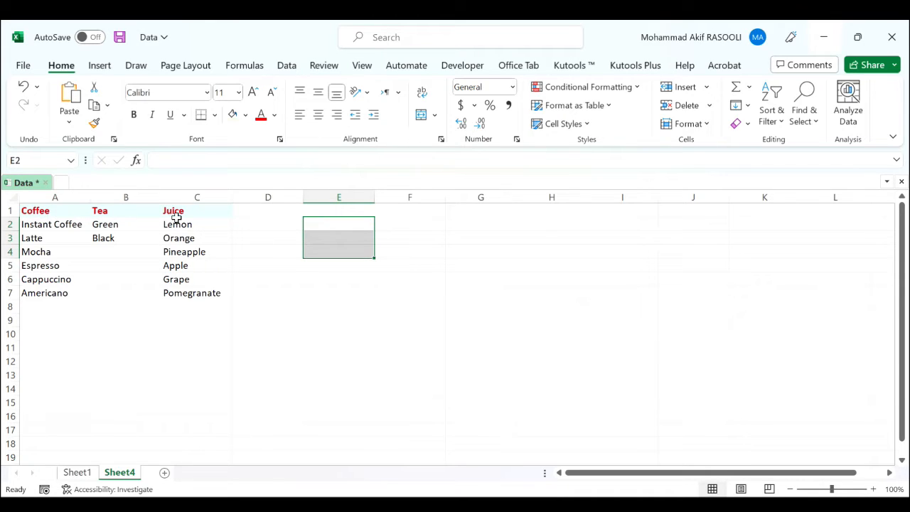
mouse_move(287, 87)
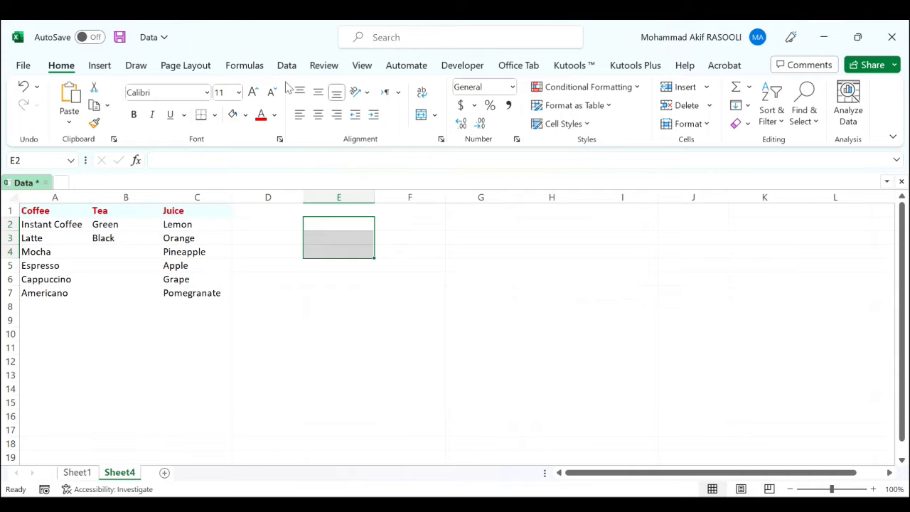
Step: Add a List validation to E2:E4 sourced from the Coffee, Tea and Juice headers ($A$1:$C$1)
click(287, 65)
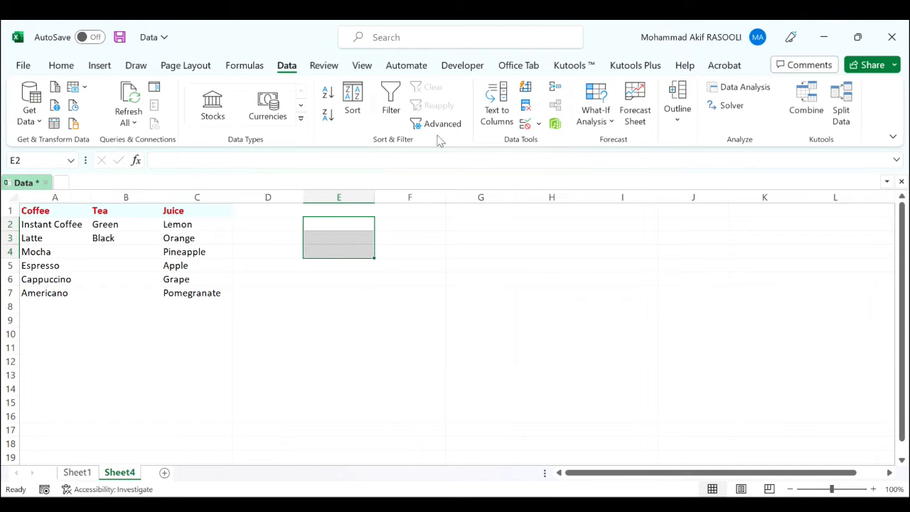
mouse_move(542, 132)
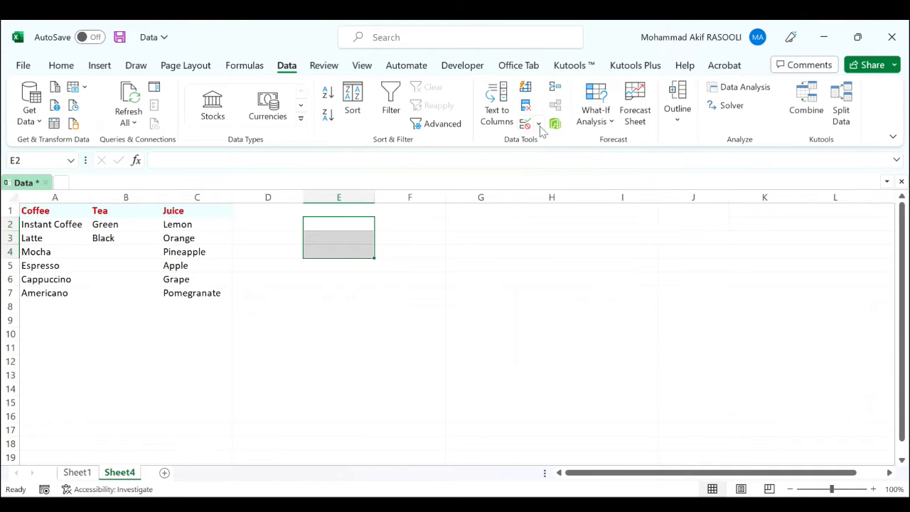
click(539, 124)
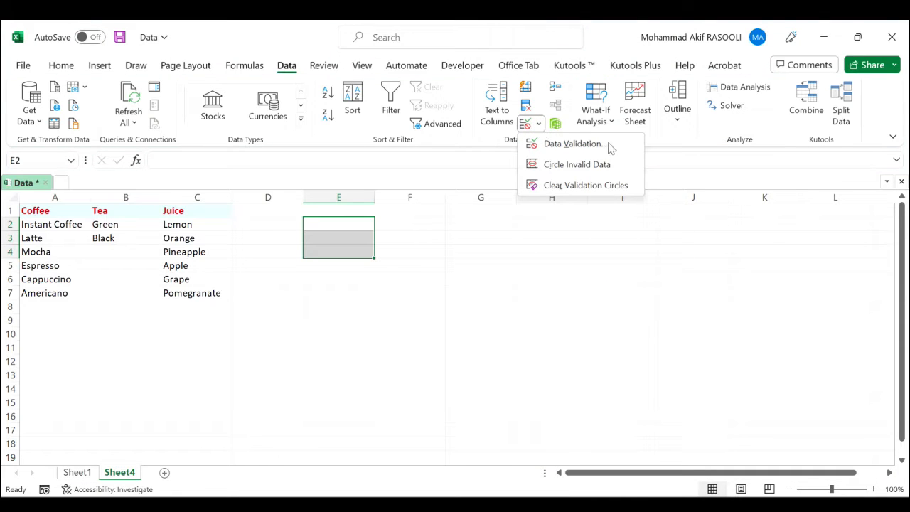
click(574, 143)
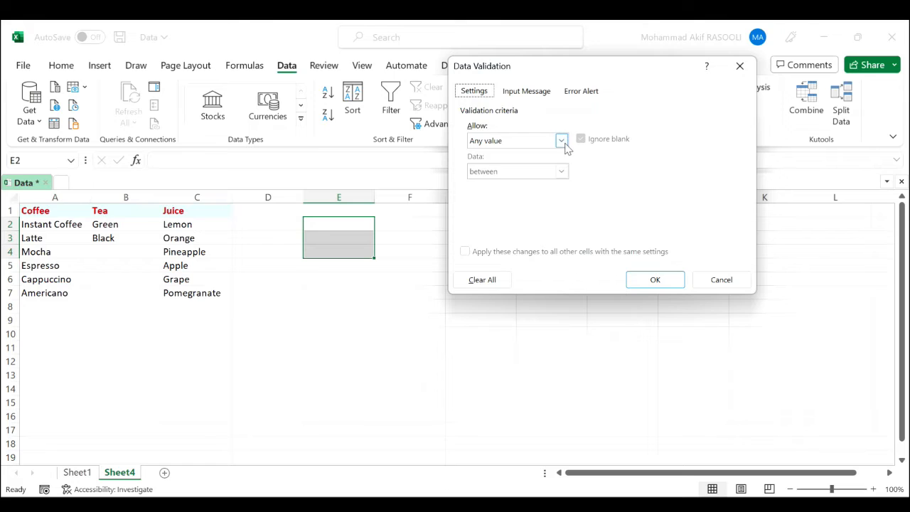
click(561, 140)
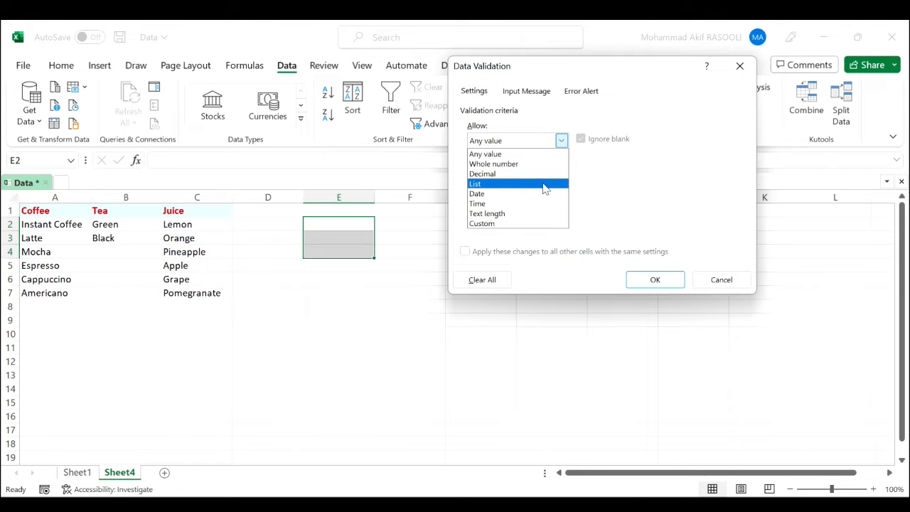
click(474, 183)
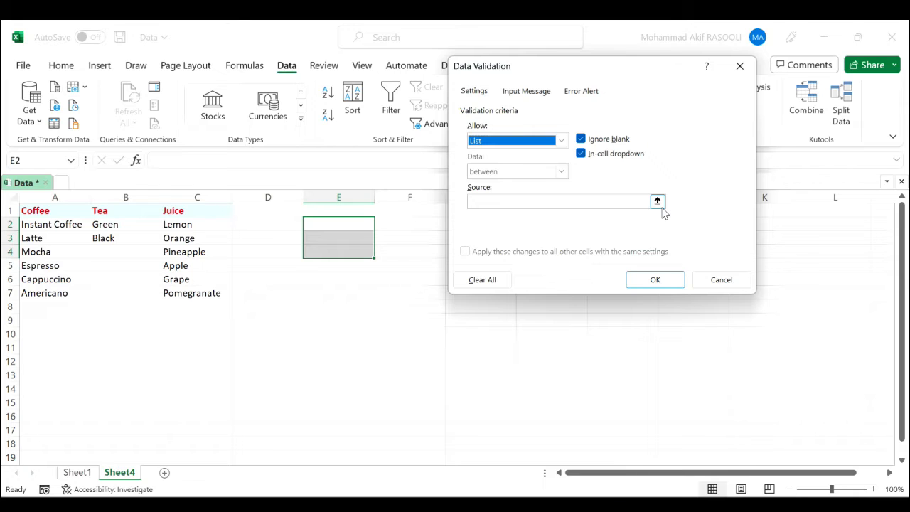
click(657, 201)
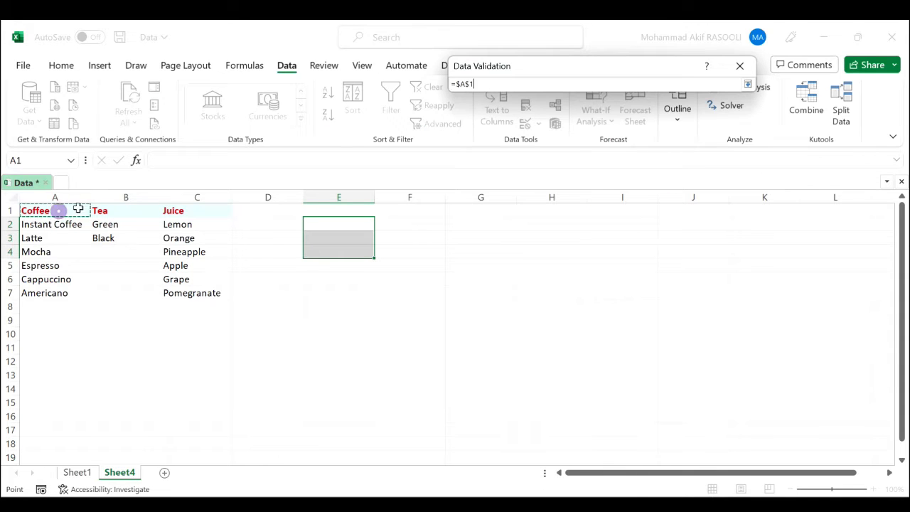
drag(35, 211, 197, 210)
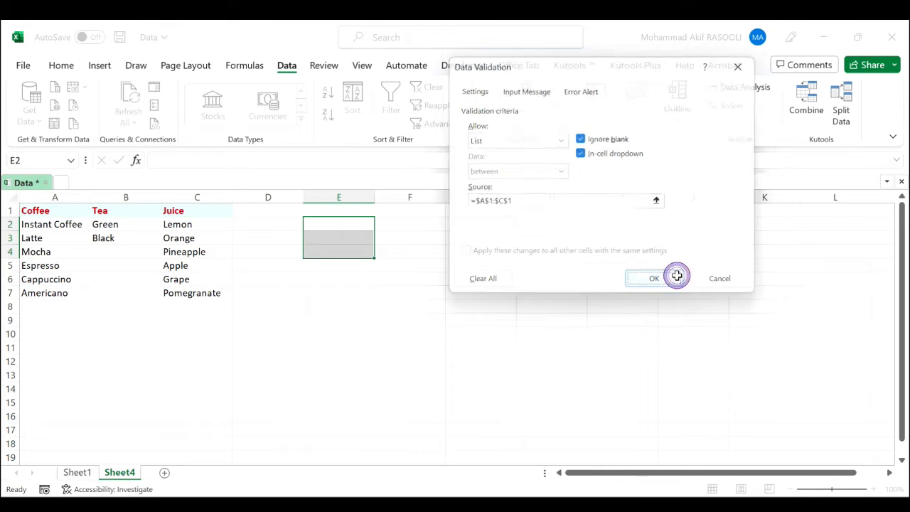
click(653, 278)
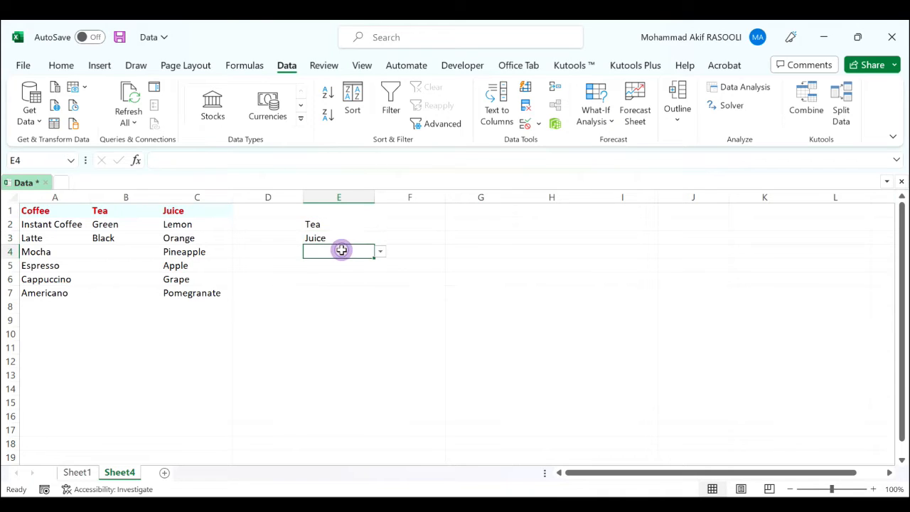
Step: Choose Coffee in E4's category drop-down
click(379, 250)
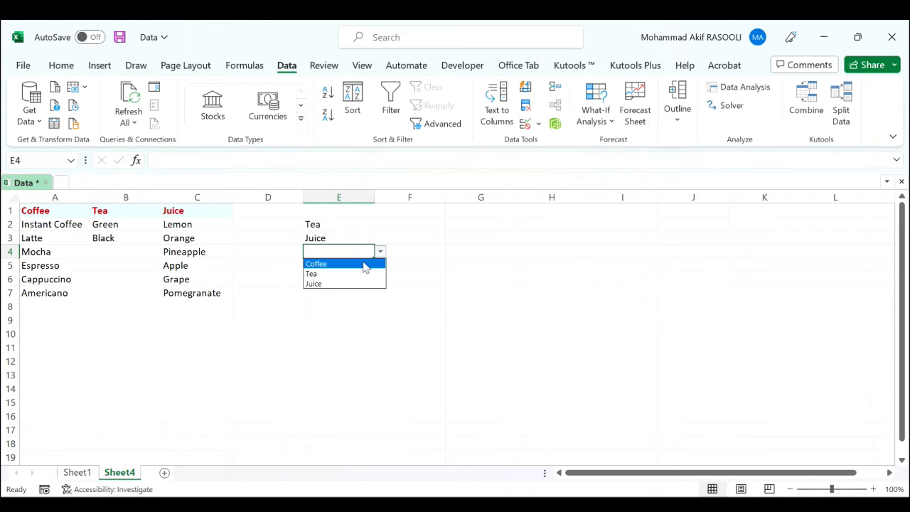
click(315, 263)
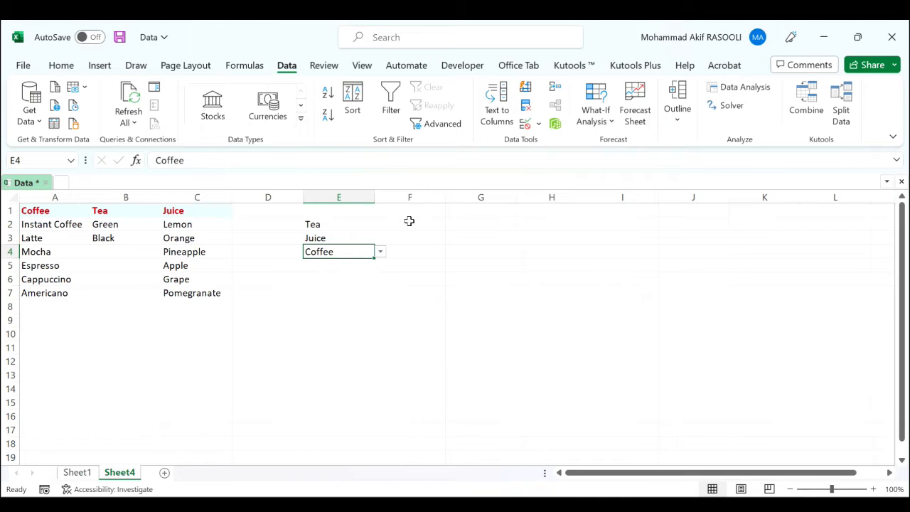
click(409, 224)
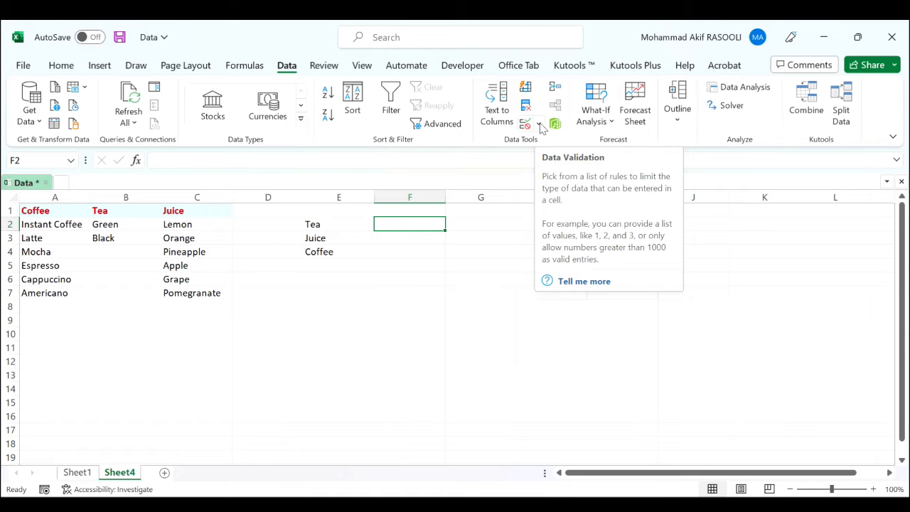
Step: Add a List validation to F2 sourced from $B$2:$B$3 (Green, Black) and pick Green
click(540, 123)
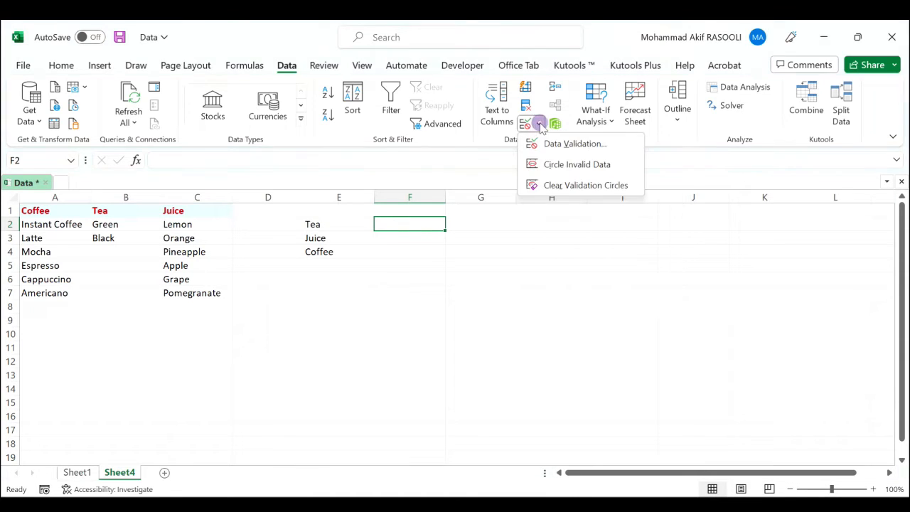
mouse_move(622, 150)
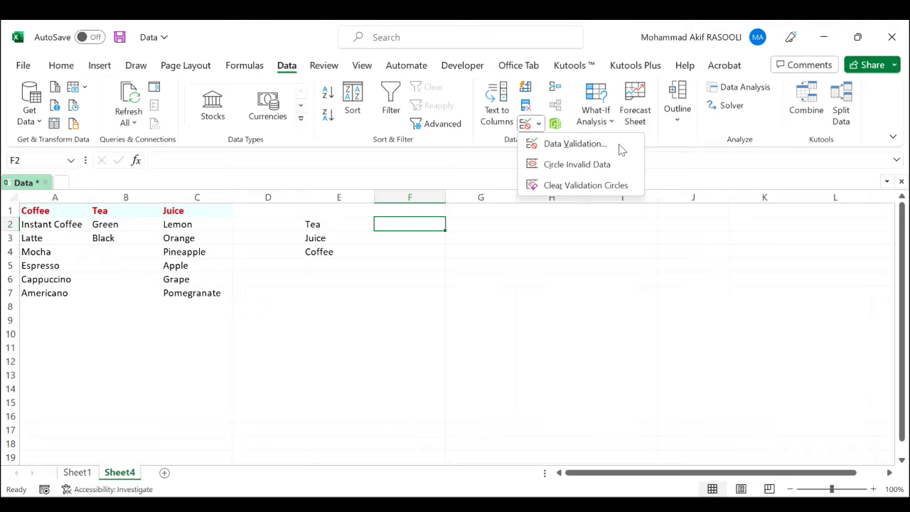
click(574, 143)
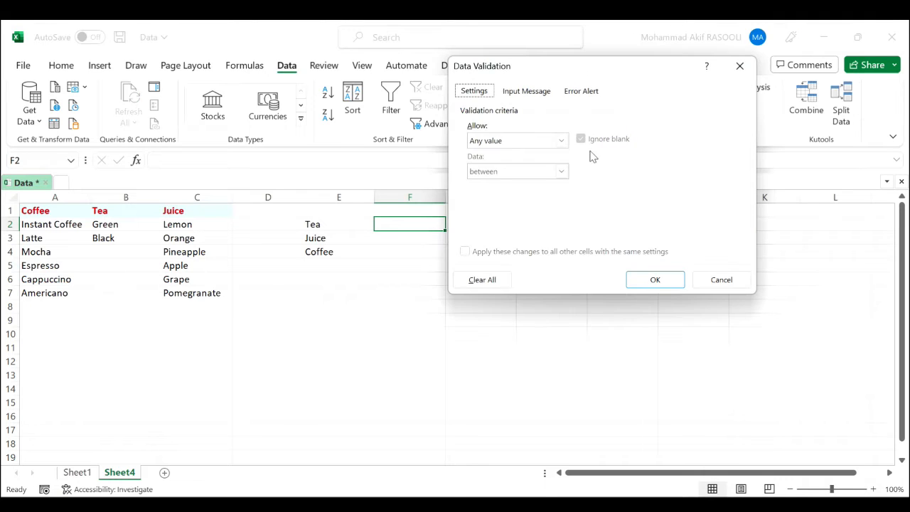
click(560, 140)
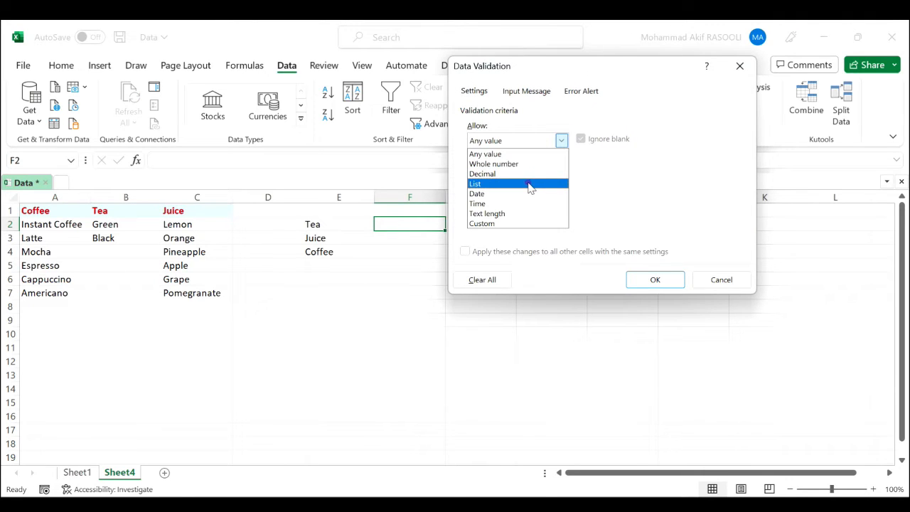
click(475, 183)
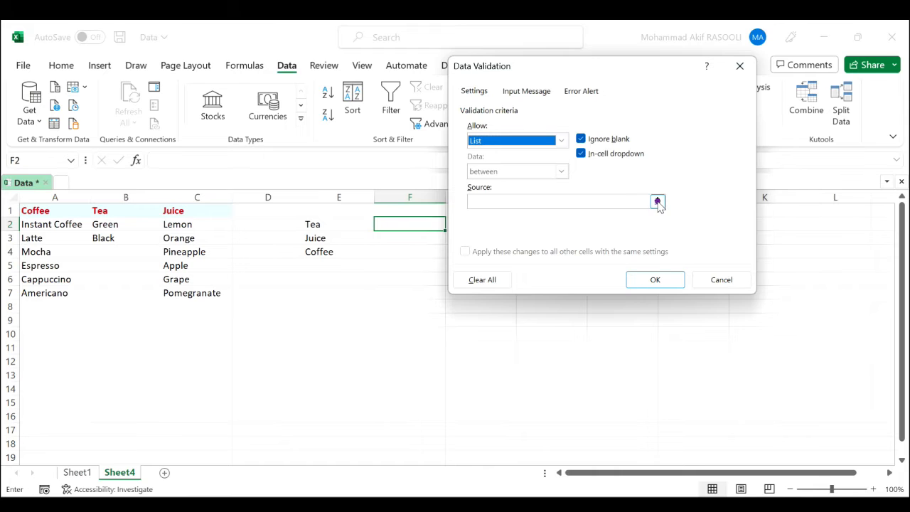
click(656, 202)
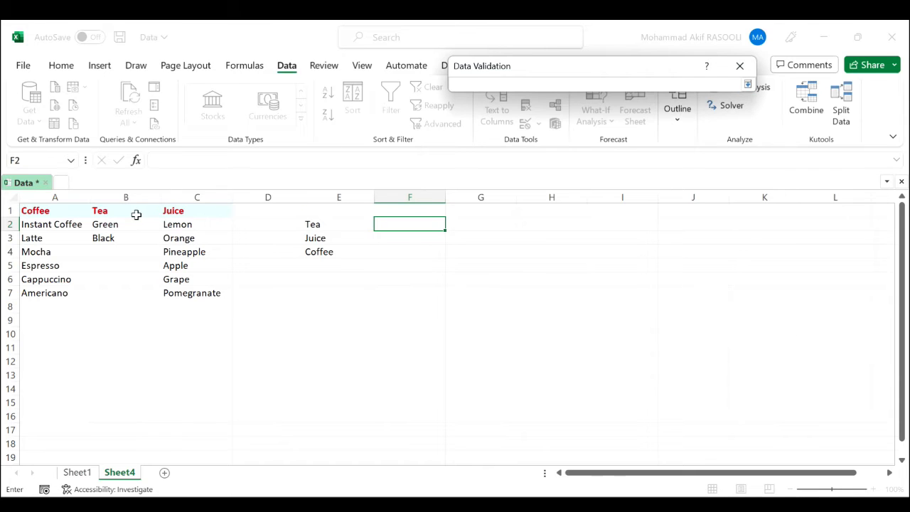
drag(105, 224, 104, 238)
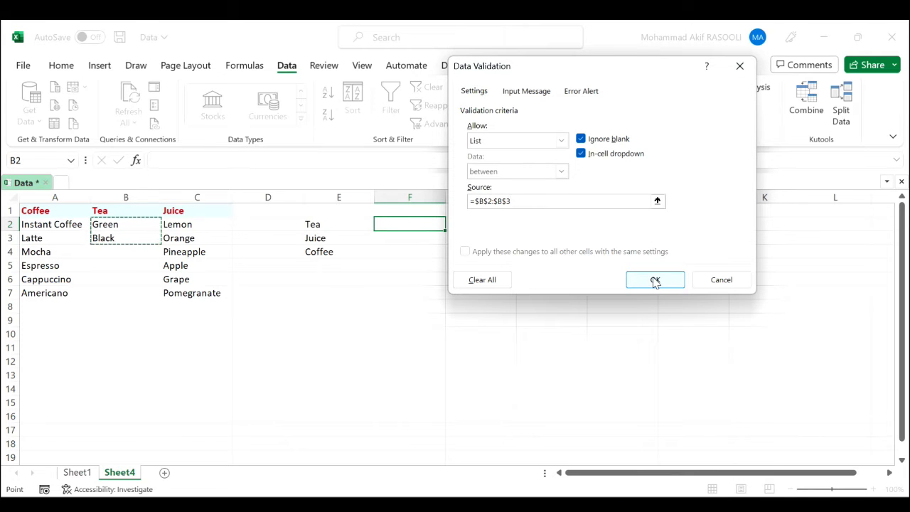
click(654, 280)
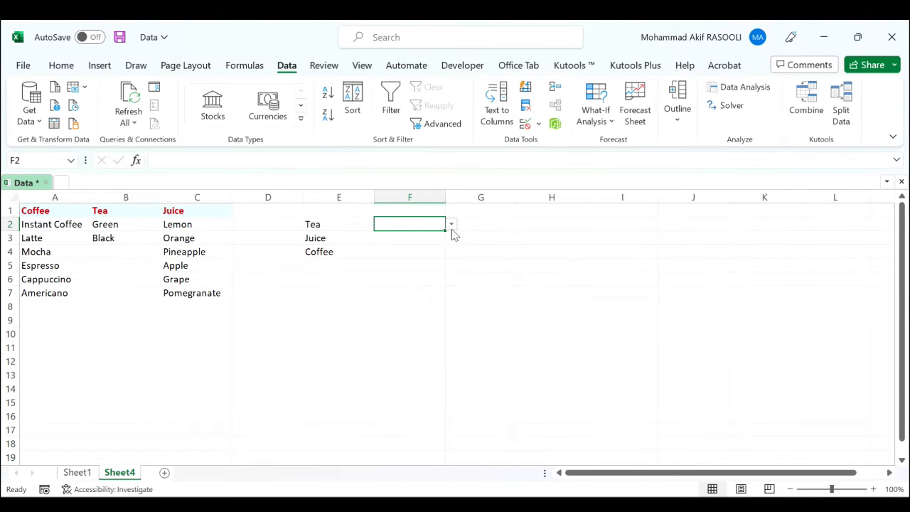
click(451, 224)
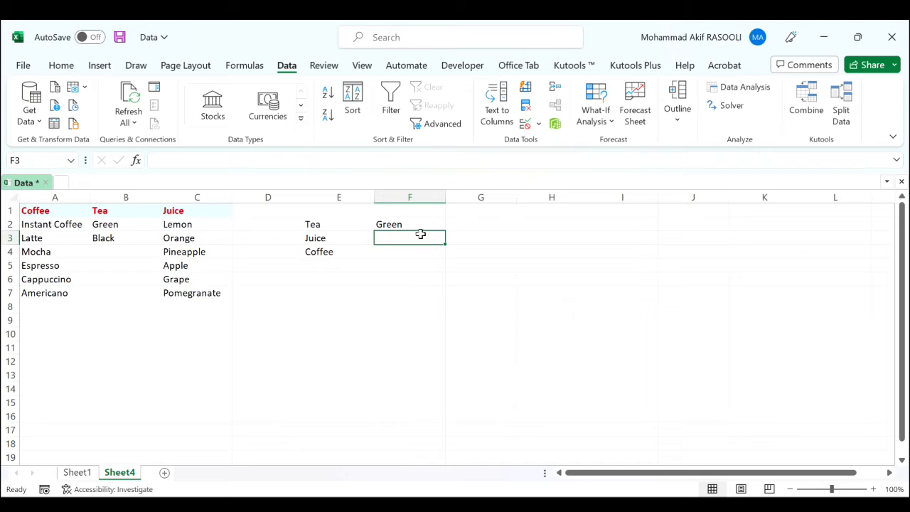
mouse_move(533, 139)
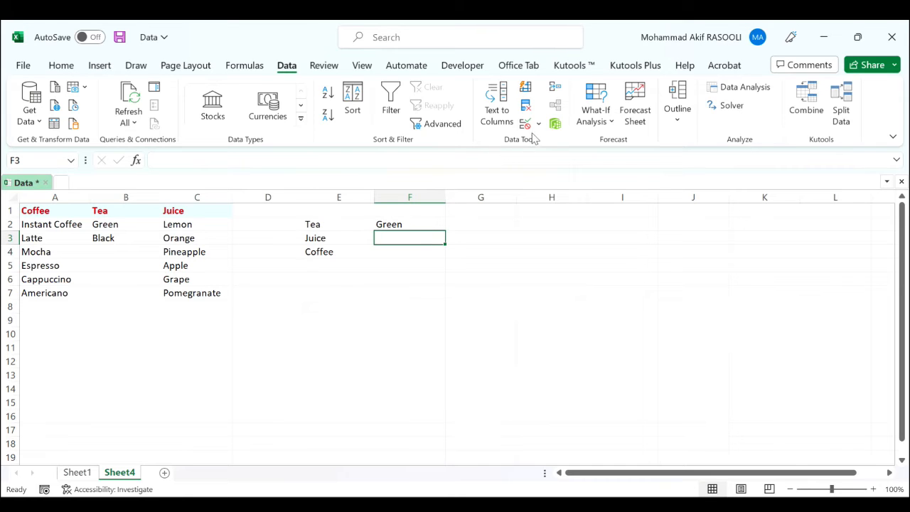
Step: Add a List validation to F3 sourced from the juice items $C$2:$C$7
click(538, 123)
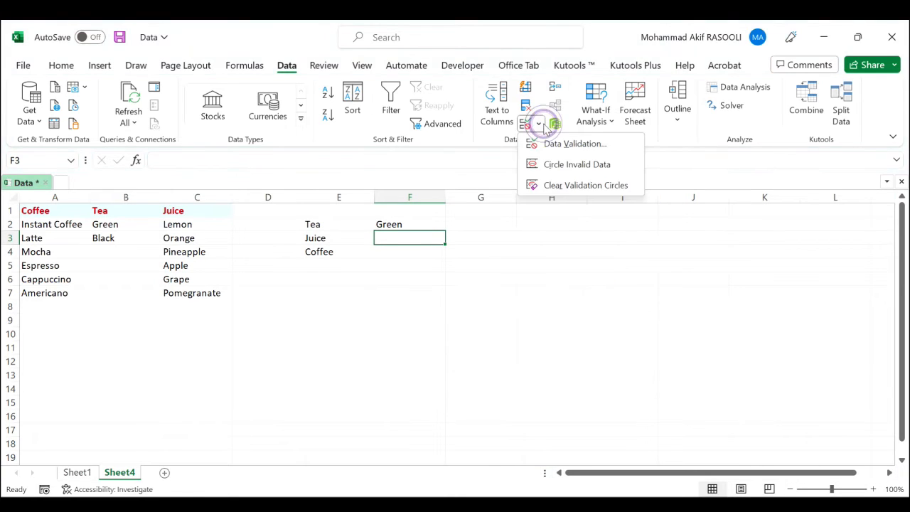
click(574, 144)
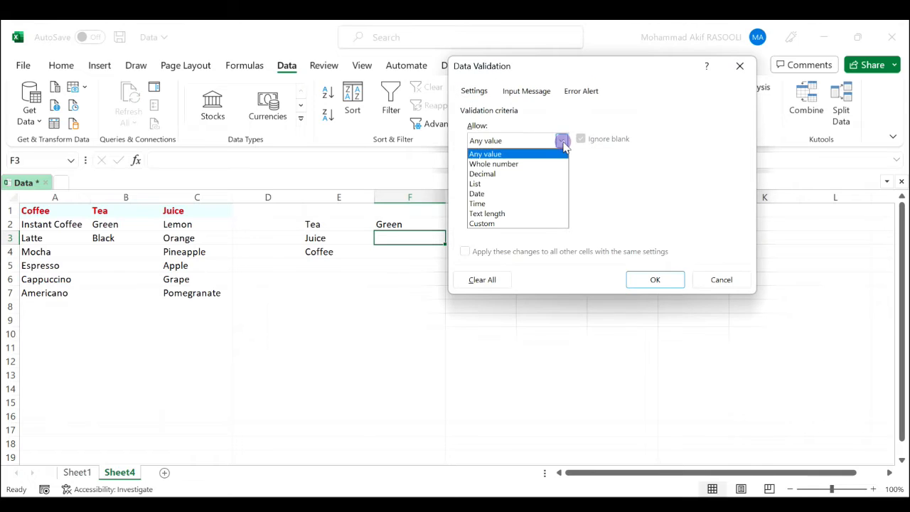
click(475, 183)
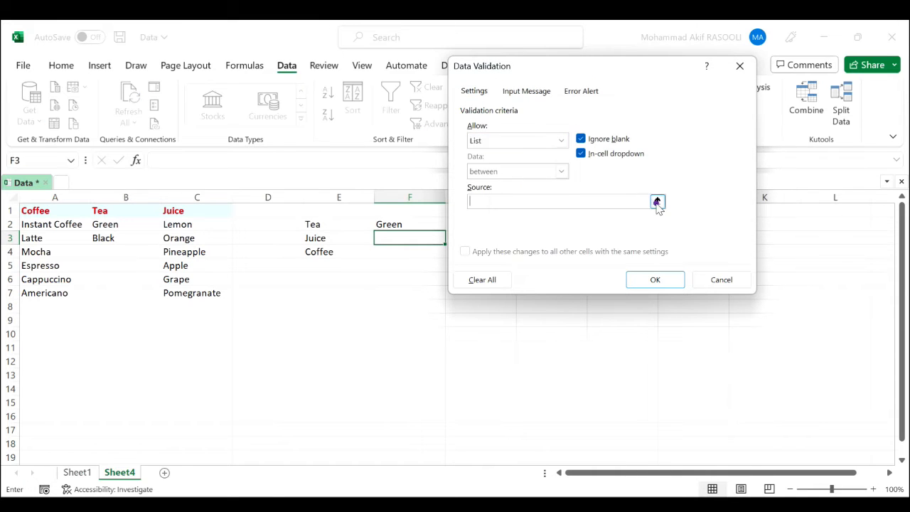
click(656, 201)
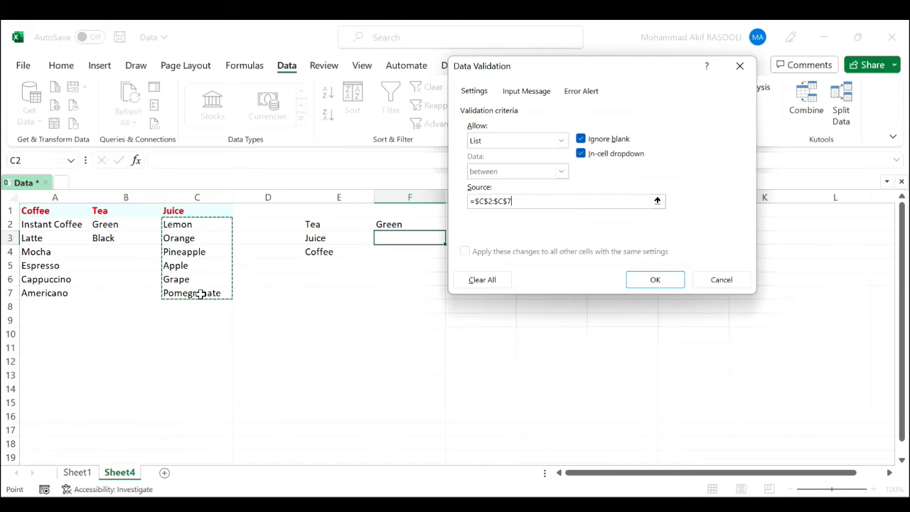
click(654, 280)
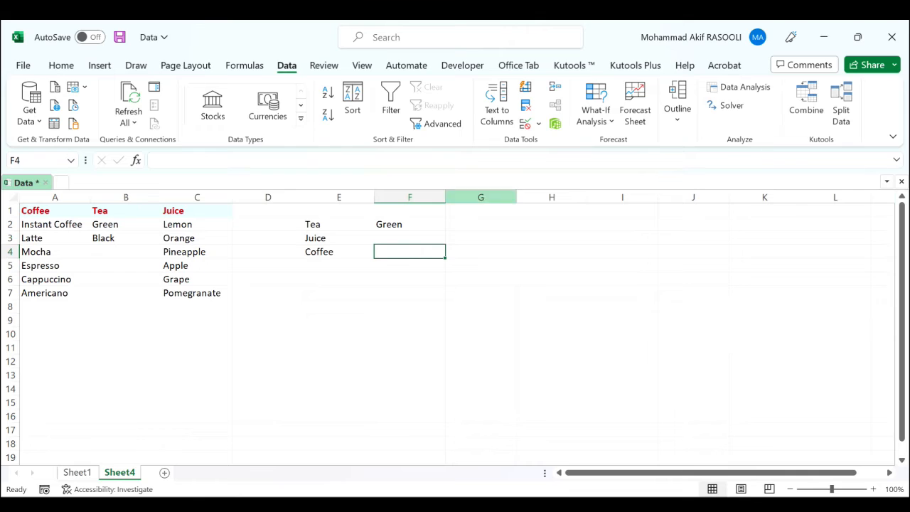
Step: Add a List validation to F4 sourced from coffee items A2:A7, with Espresso chosen
click(538, 124)
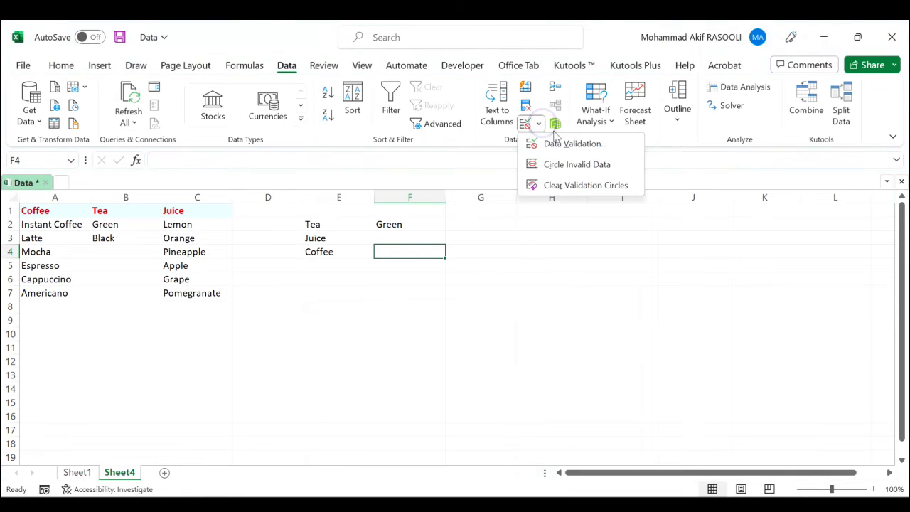
click(574, 143)
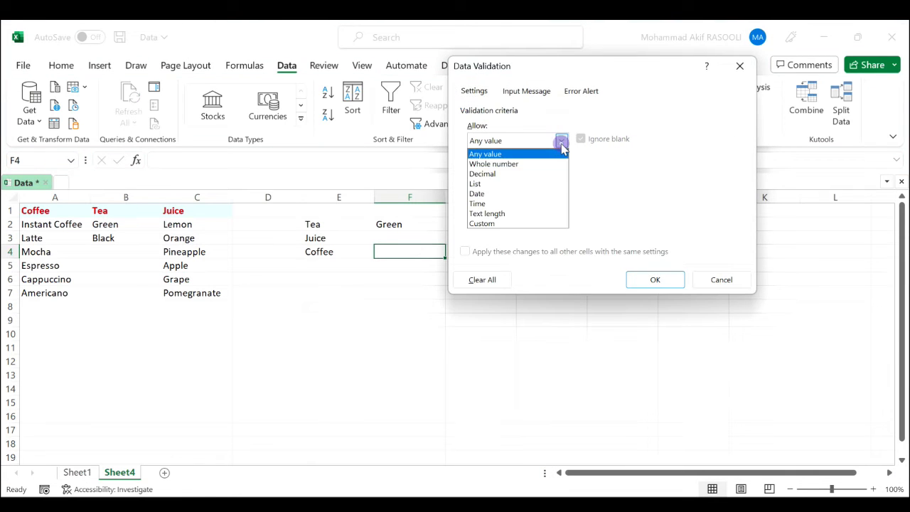
click(474, 183)
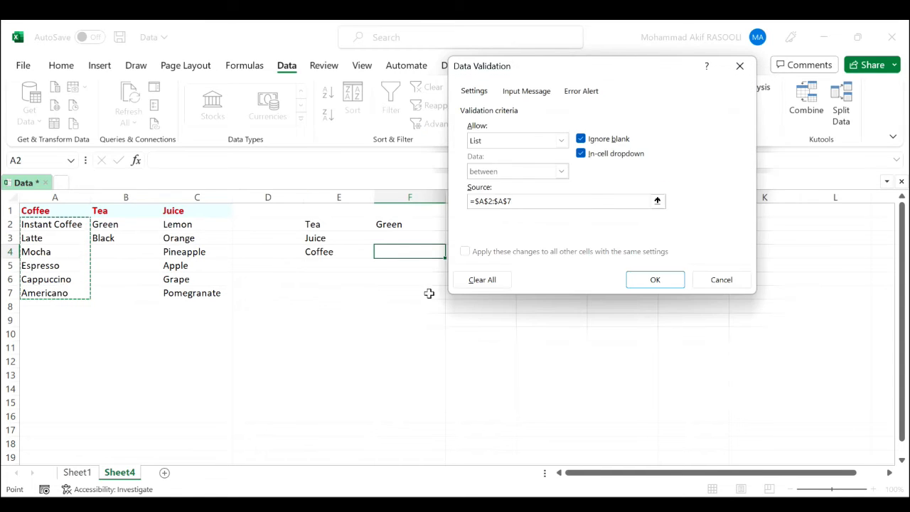
click(654, 279)
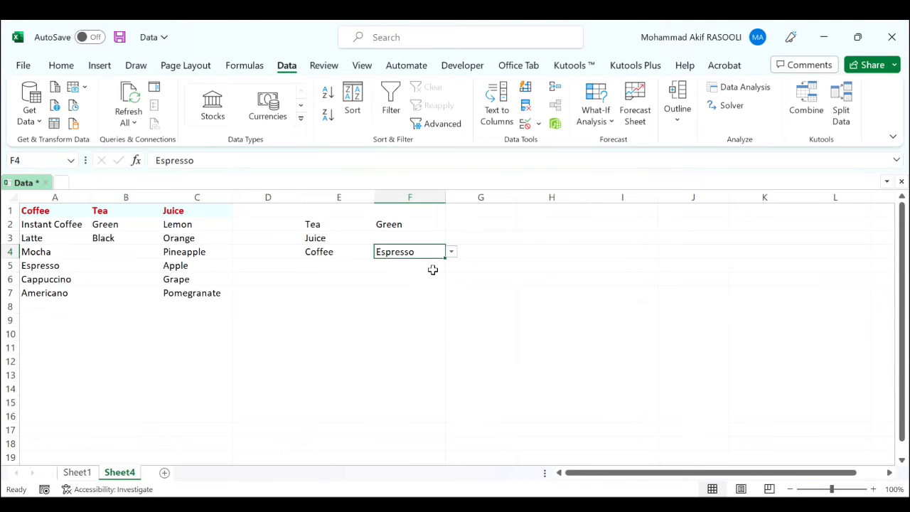
Step: Choose Apple in F3's juice drop-down, then open E3's category drop-down
click(481, 237)
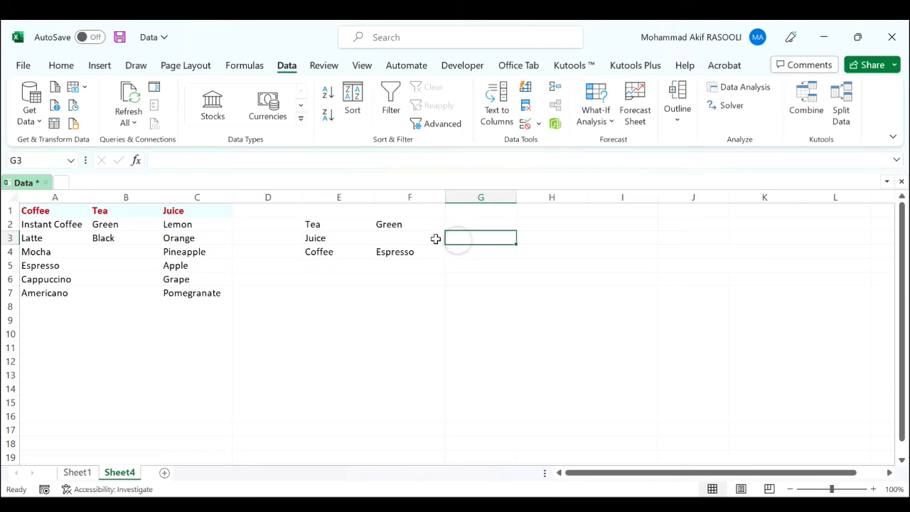
click(451, 237)
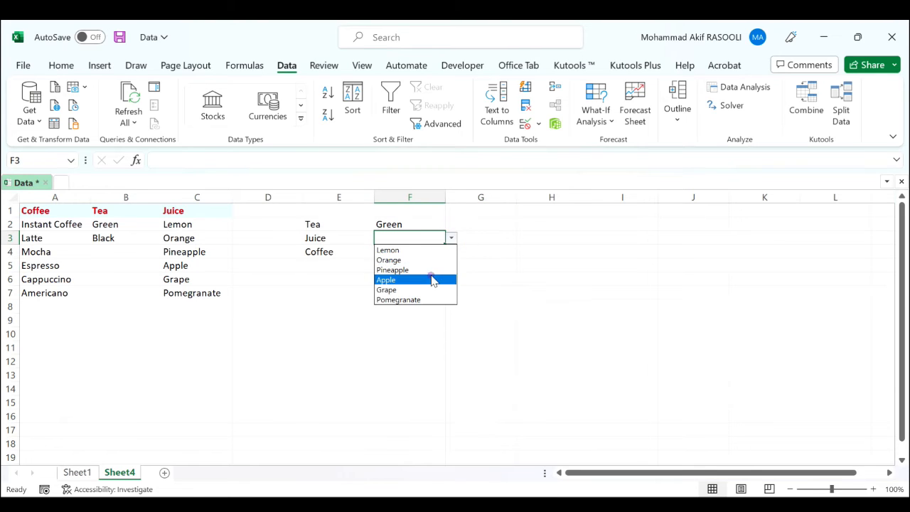
click(386, 280)
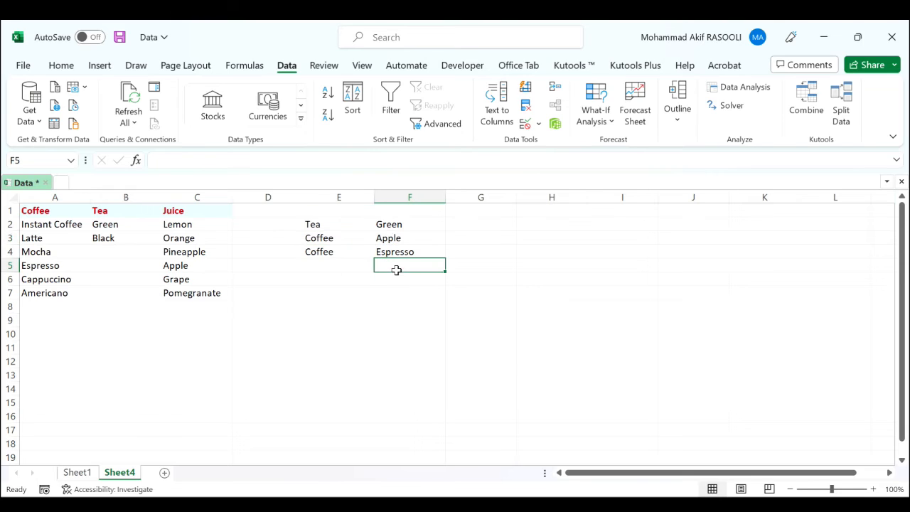
mouse_move(420, 293)
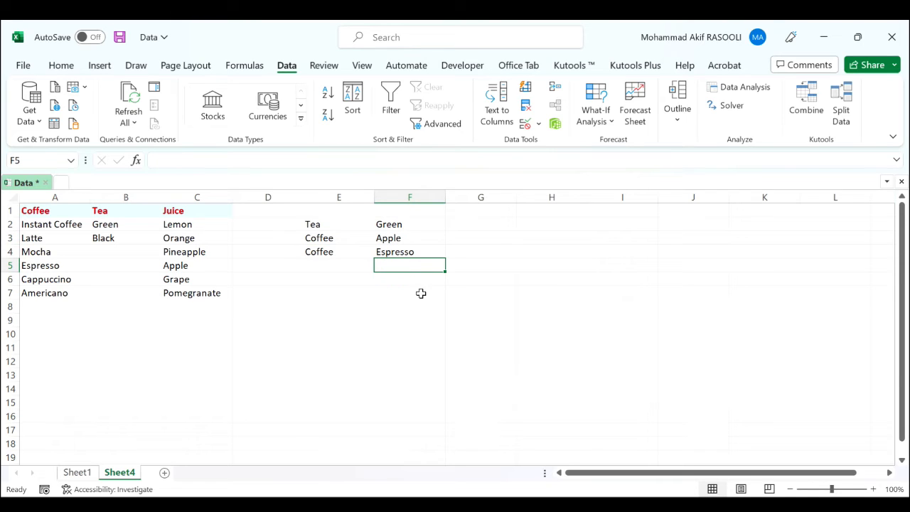
click(381, 237)
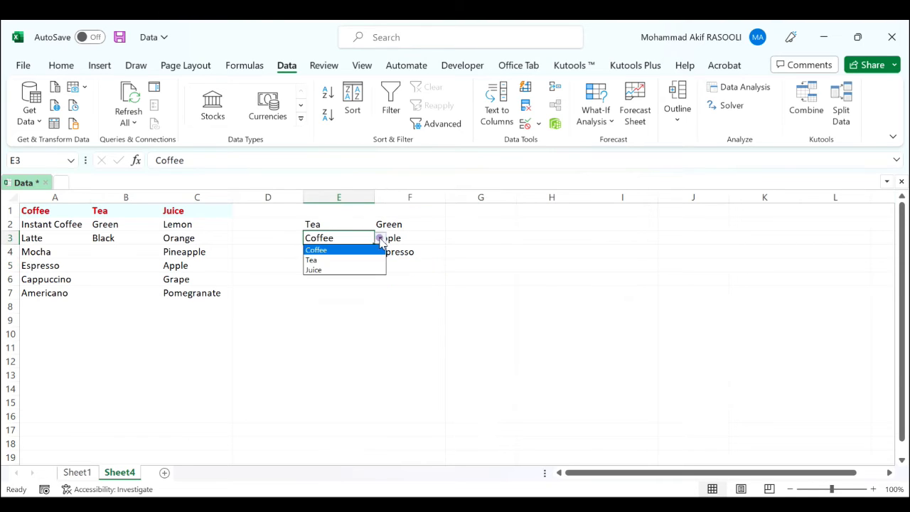
mouse_move(344, 260)
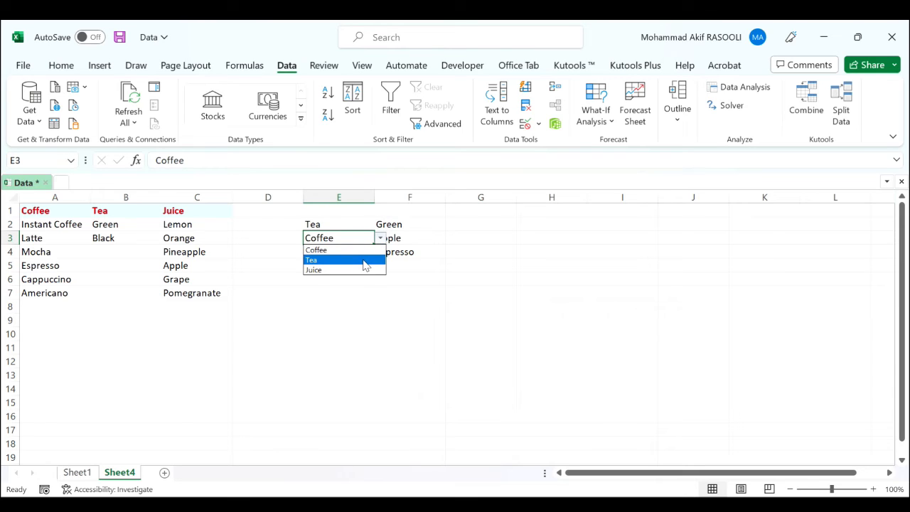
mouse_move(339, 270)
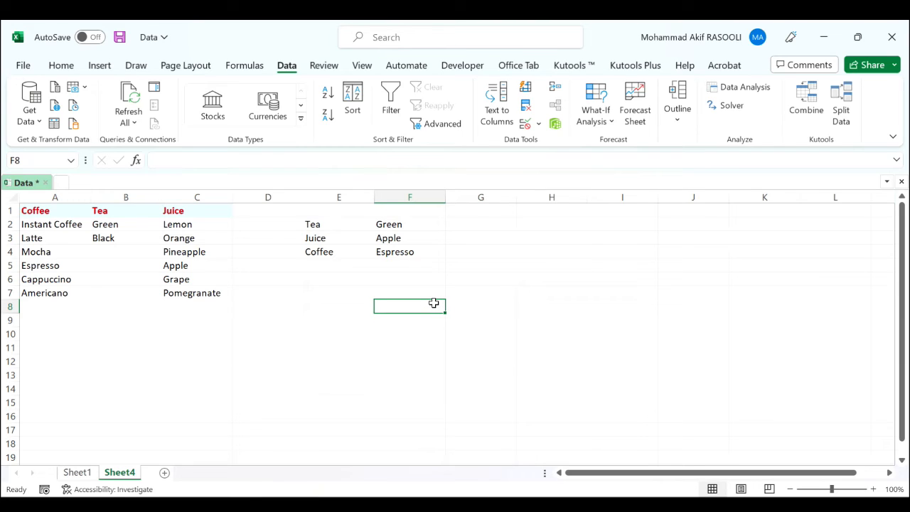
mouse_move(309, 320)
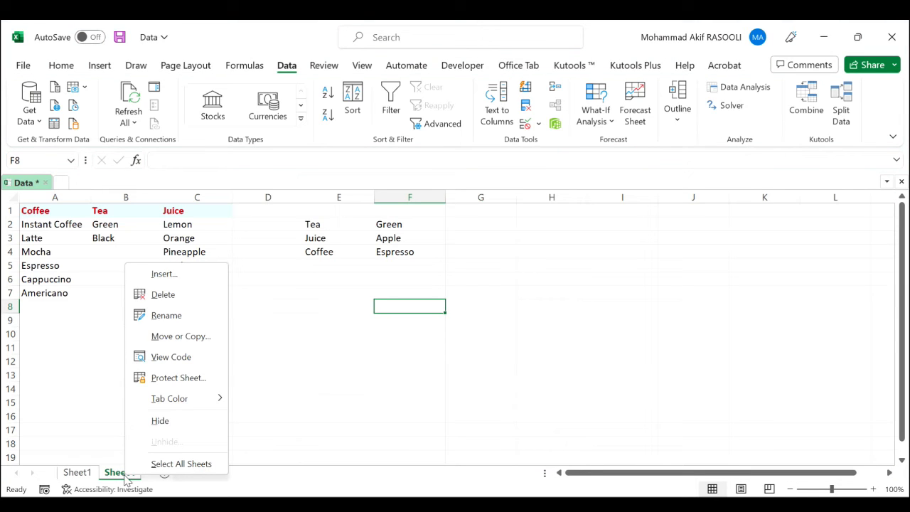
mouse_move(213, 360)
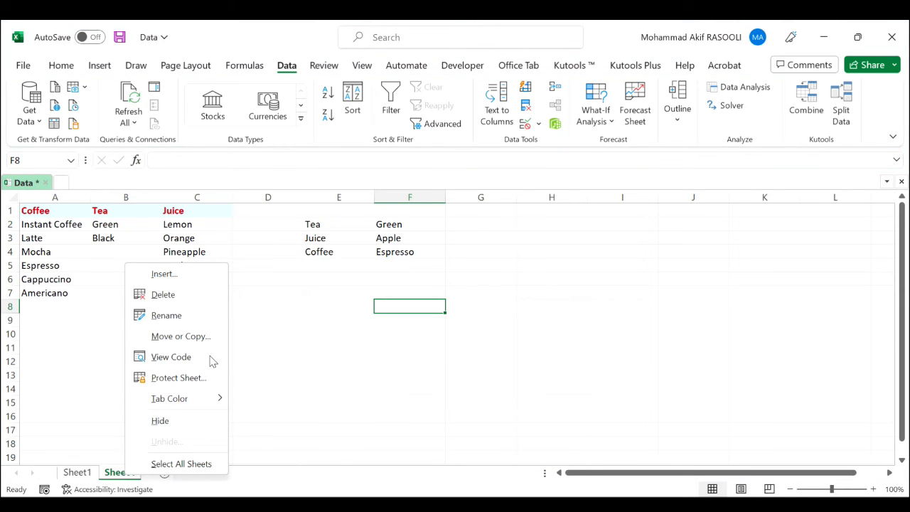
click(171, 356)
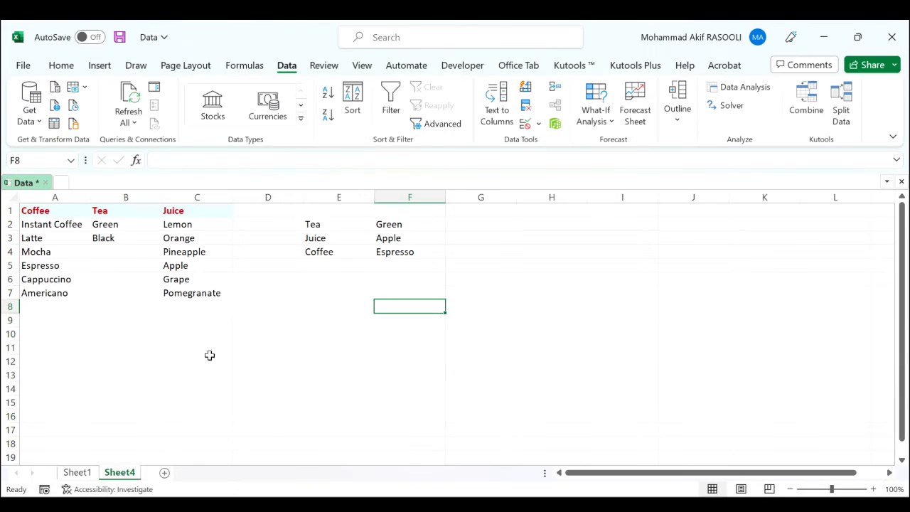
mouse_move(514, 223)
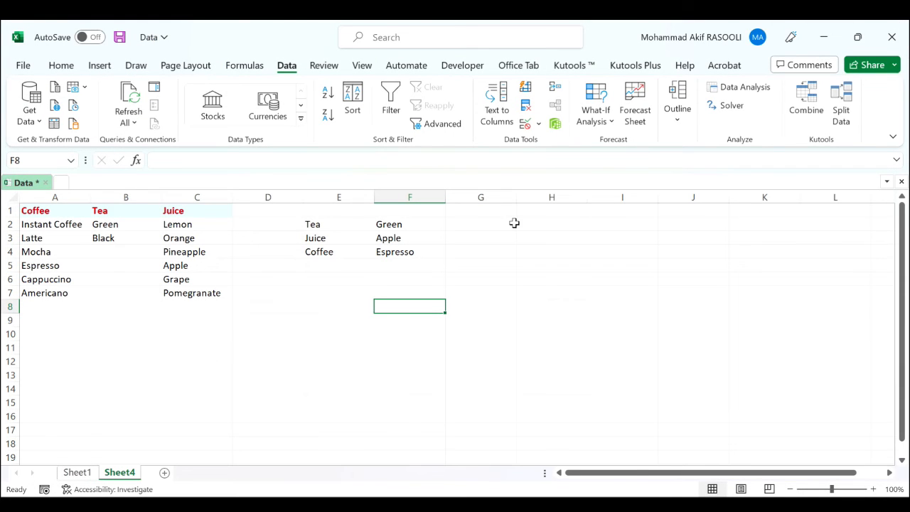
mouse_move(351, 227)
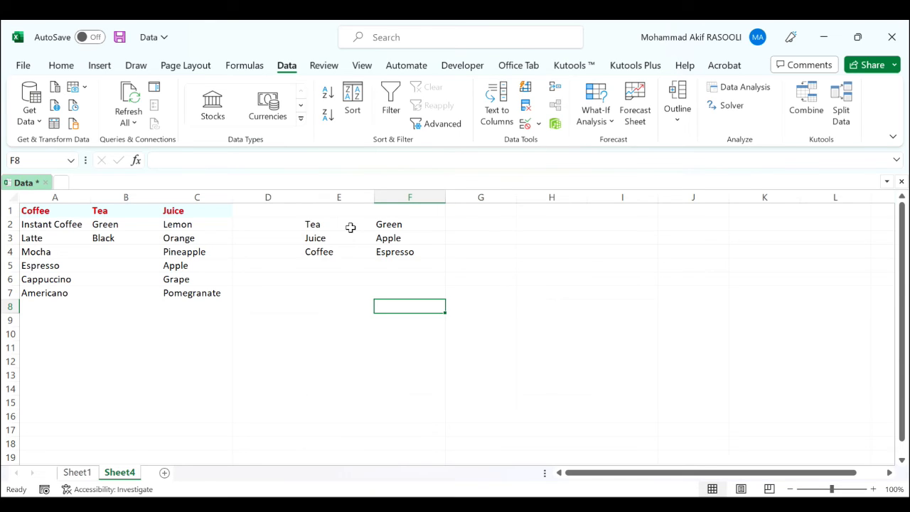
Step: Switch E2 to Juice and reset E4 to Coffee, clearing dependent cells F2 and F4
click(339, 224)
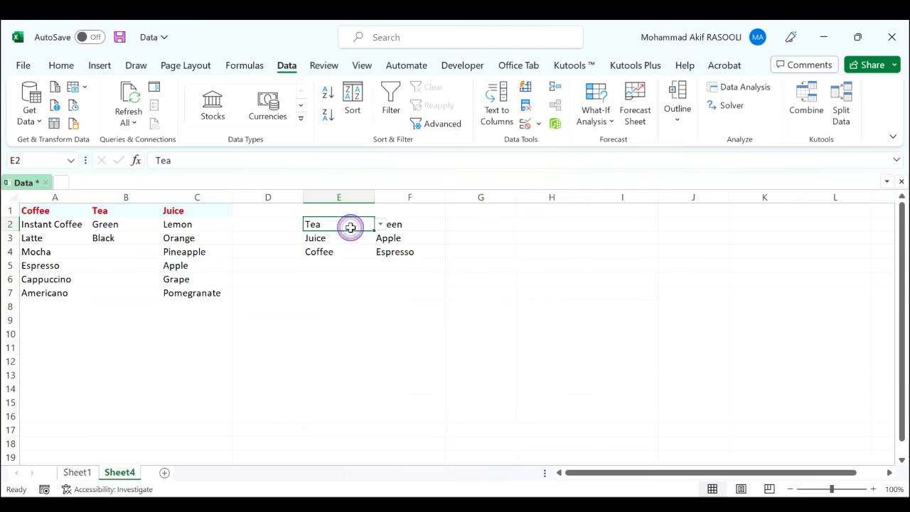
click(314, 238)
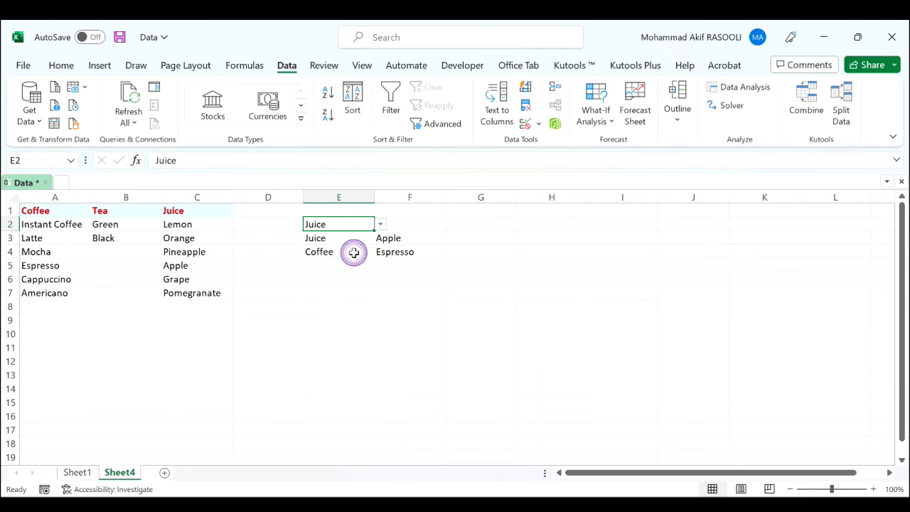
click(338, 251)
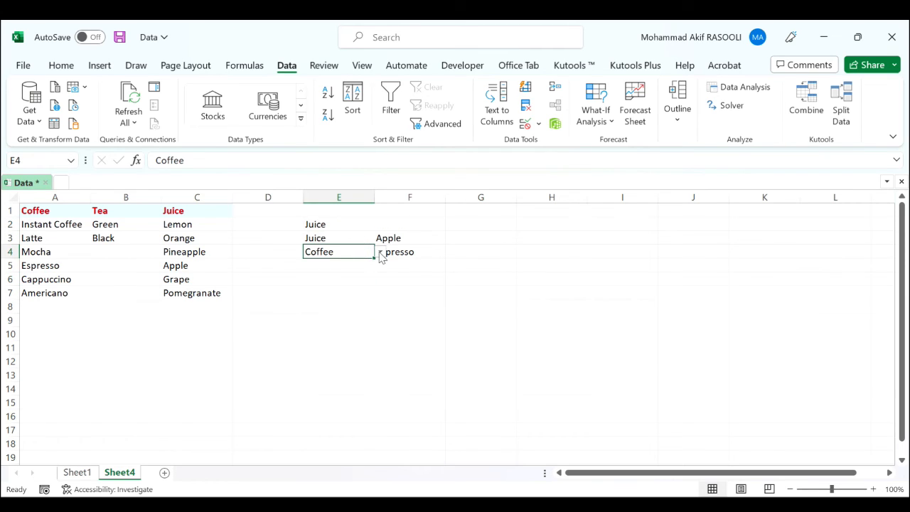
text(Tea)
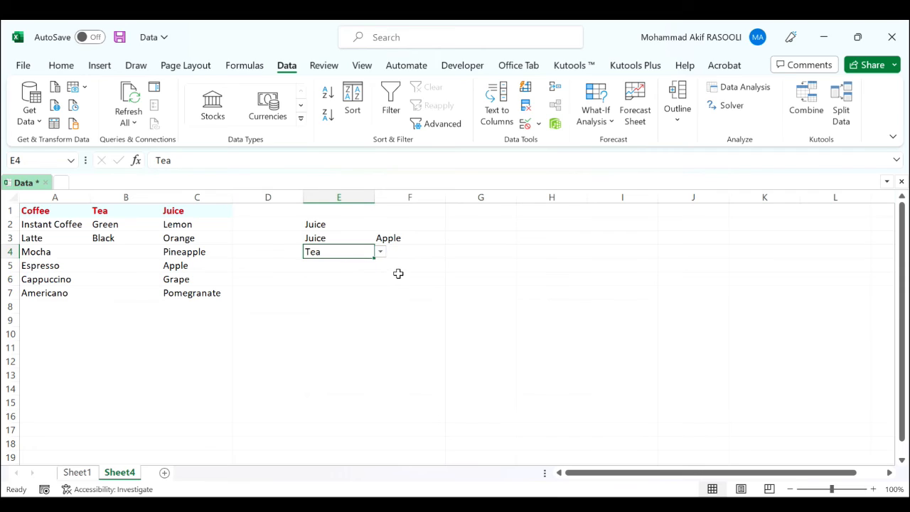
mouse_move(362, 242)
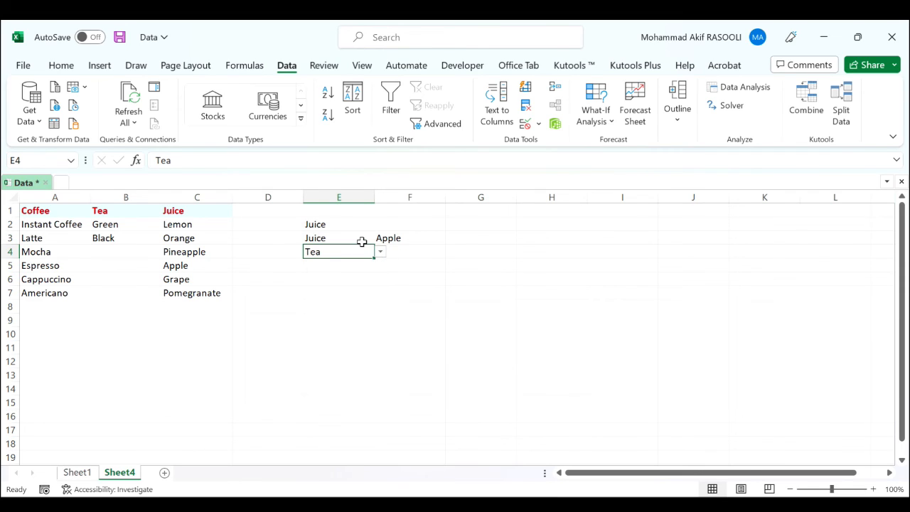
click(381, 251)
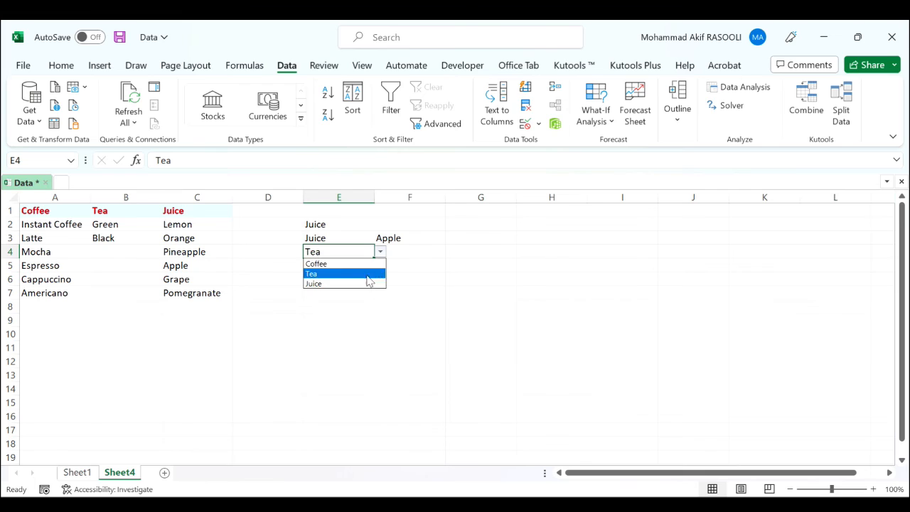
mouse_move(355, 275)
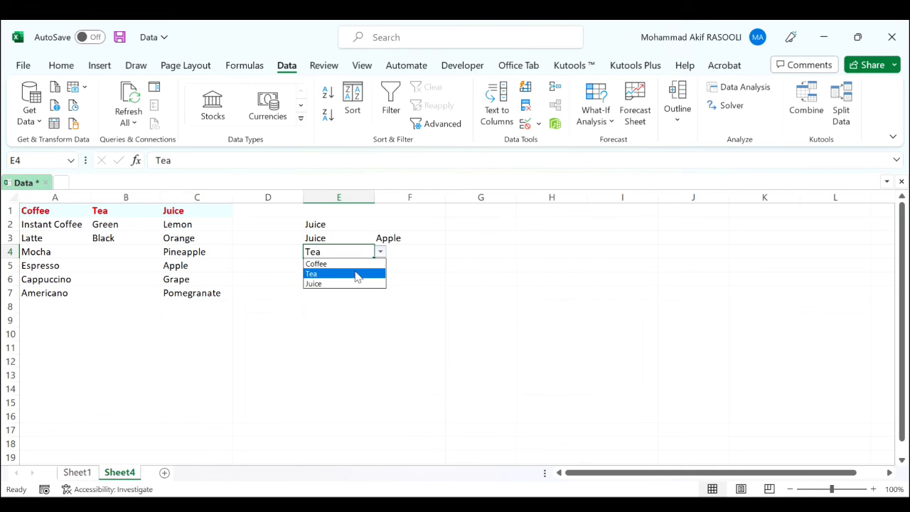
click(316, 263)
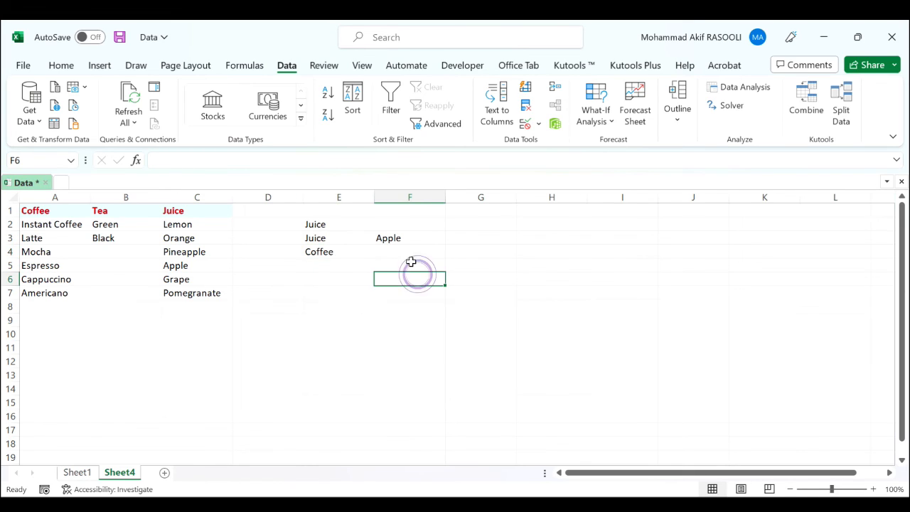
click(551, 292)
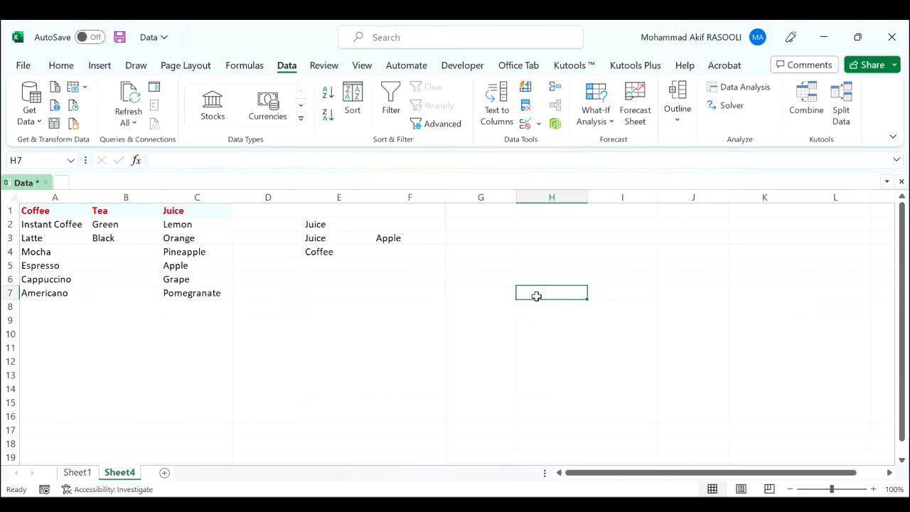